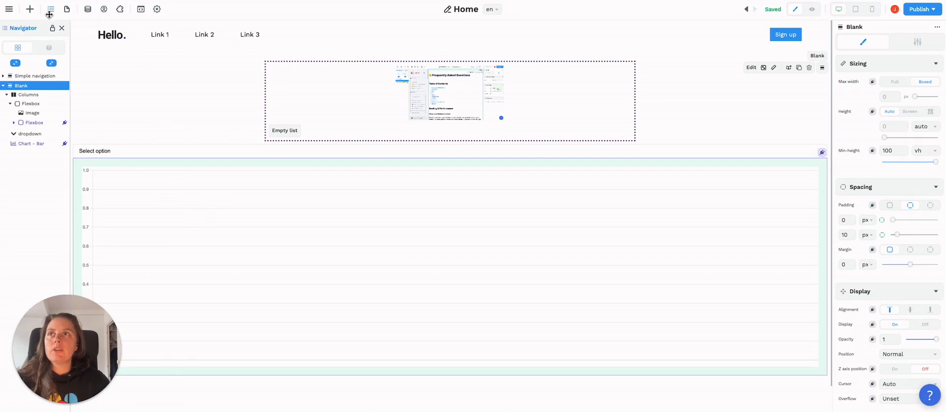
# - Insert an Info toast message element onto the page from the Add panel
pyautogui.click(30, 9)
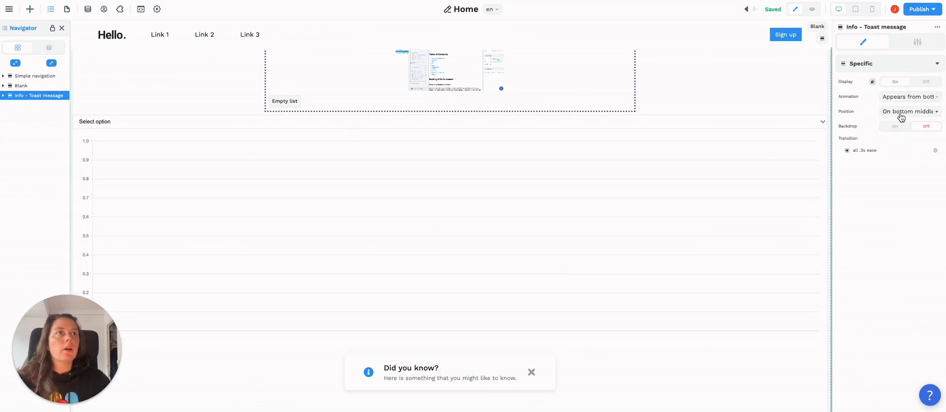
# - Pin the toast to the middle left and give its three-icon flexbox a vertical direction
pyautogui.click(910, 112)
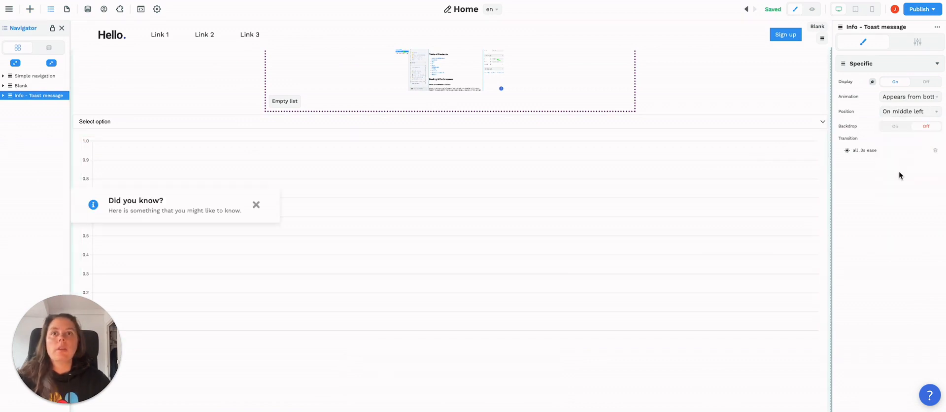
pyautogui.click(4, 95)
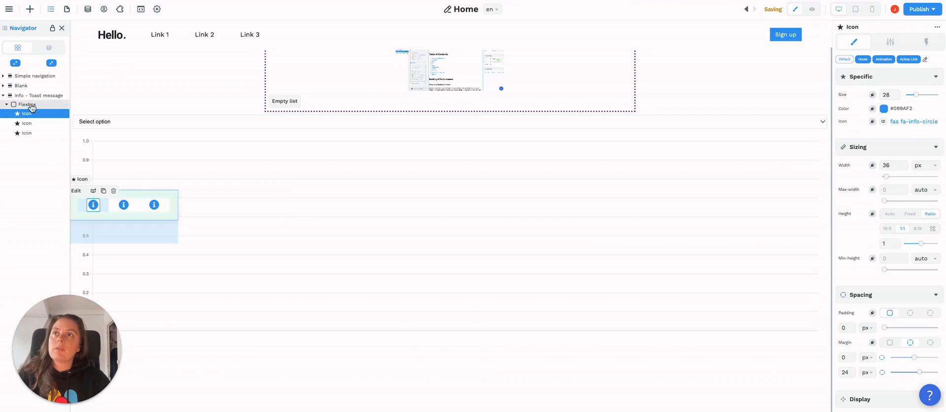
pyautogui.click(28, 104)
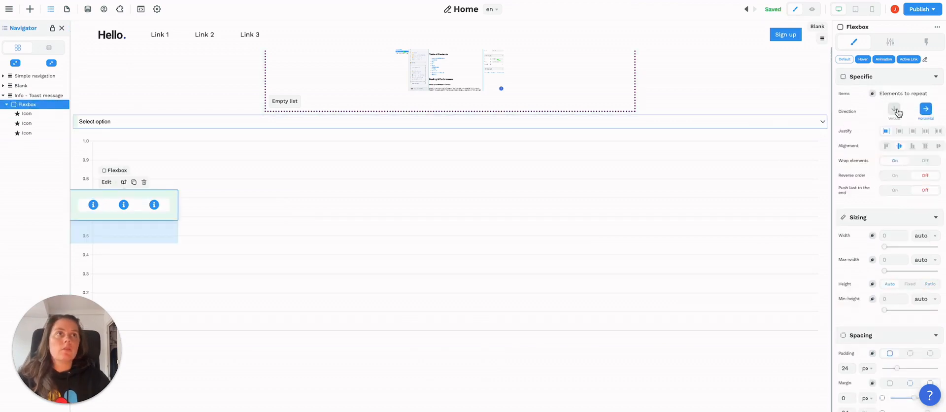
pyautogui.click(894, 109)
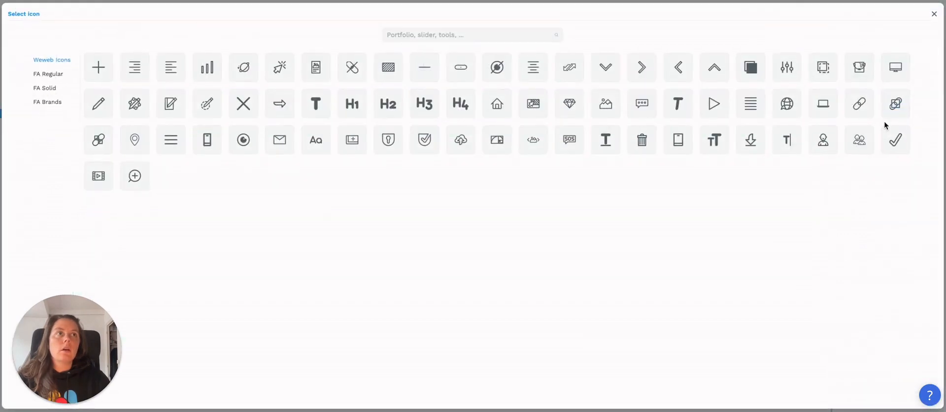
# - Replace the three icons with FA Brands LinkedIn, Twitter and Facebook logos (searching link, twi, fac)
pyautogui.click(48, 101)
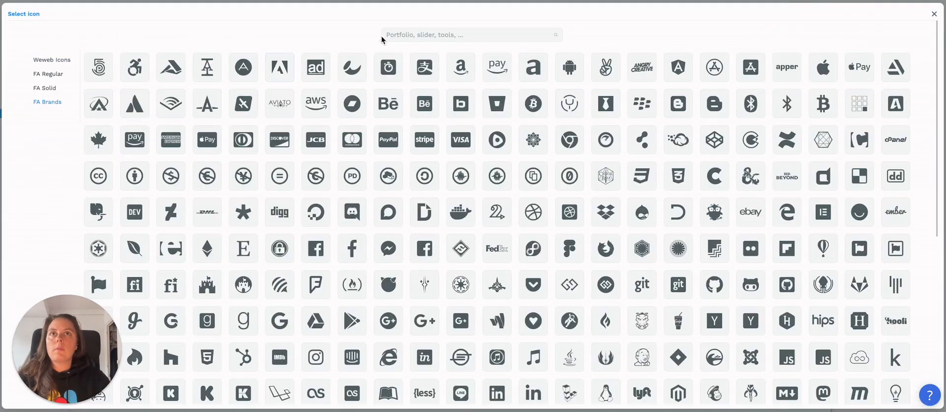
pyautogui.write('link')
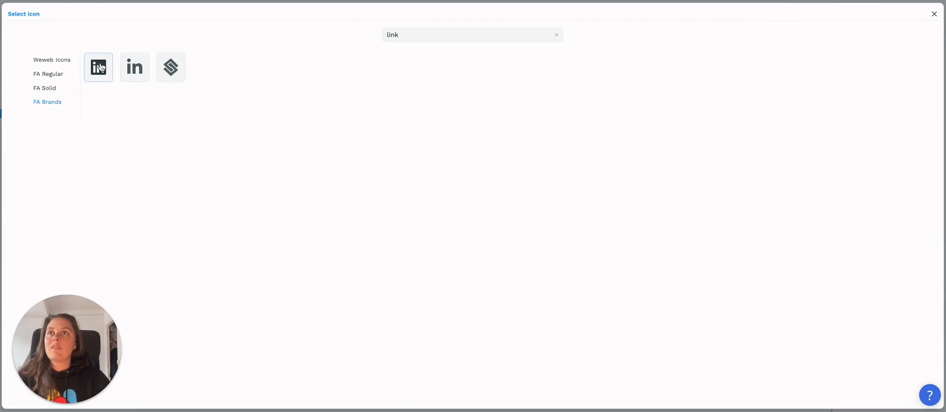
pyautogui.click(555, 35)
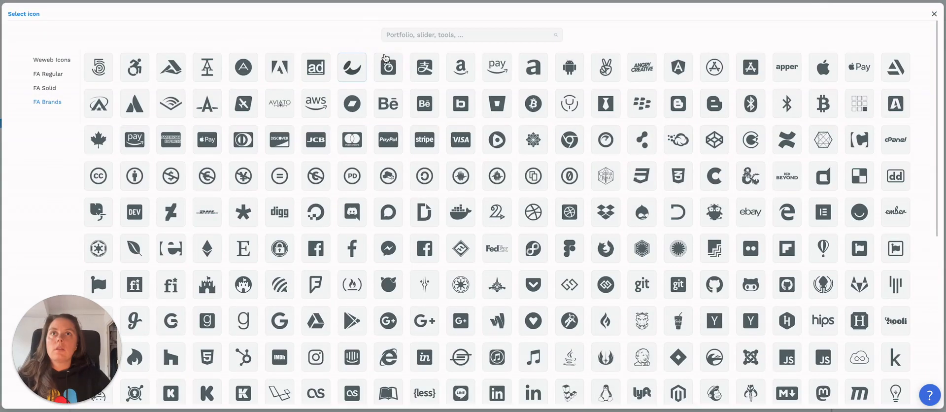
pyautogui.write('twi')
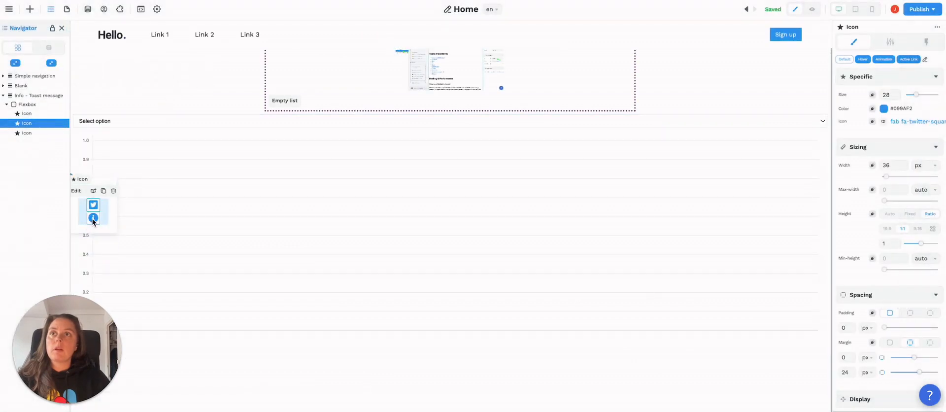
pyautogui.click(919, 122)
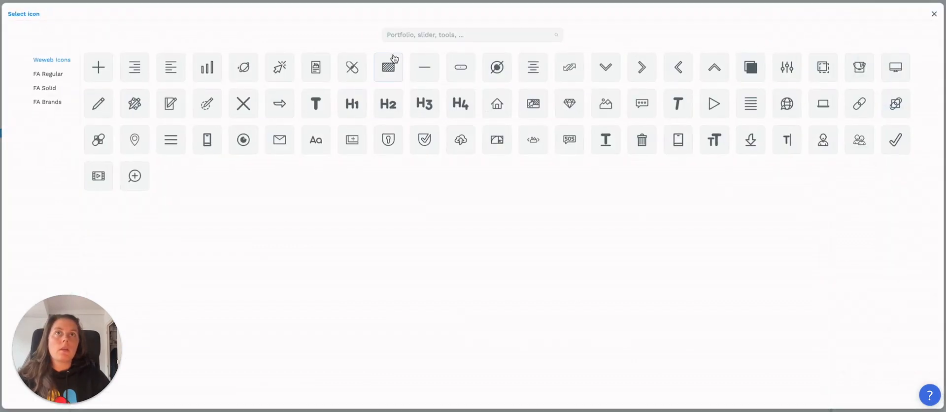
pyautogui.write('fac')
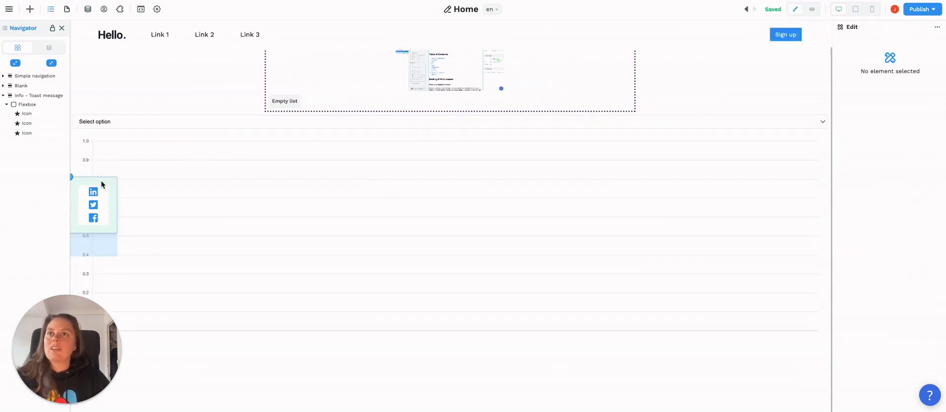
# - Review the social-icon flexbox's workflows, then return to its Style settings (vertical, 24 px padding)
pyautogui.click(94, 205)
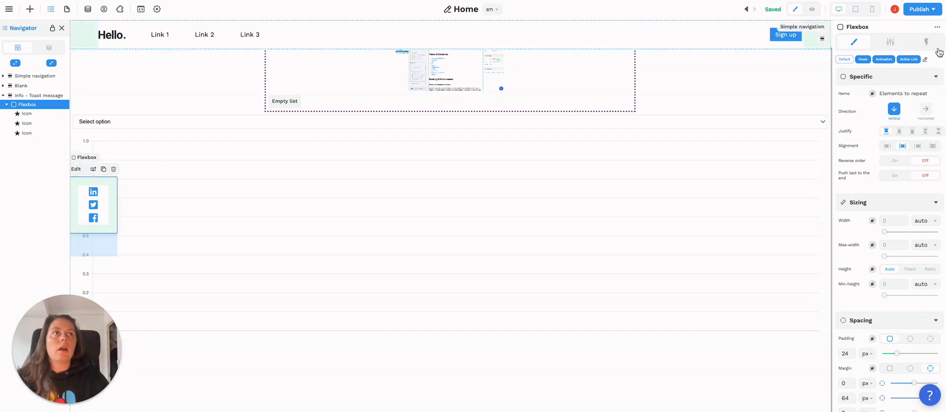
pyautogui.click(926, 41)
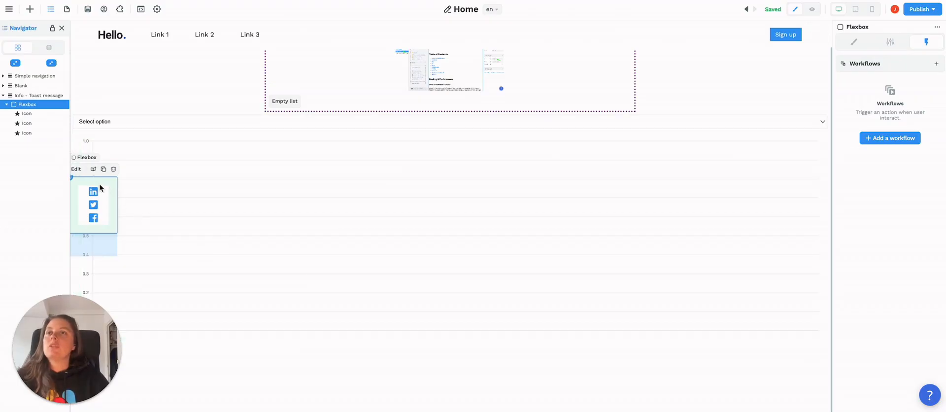
pyautogui.click(854, 41)
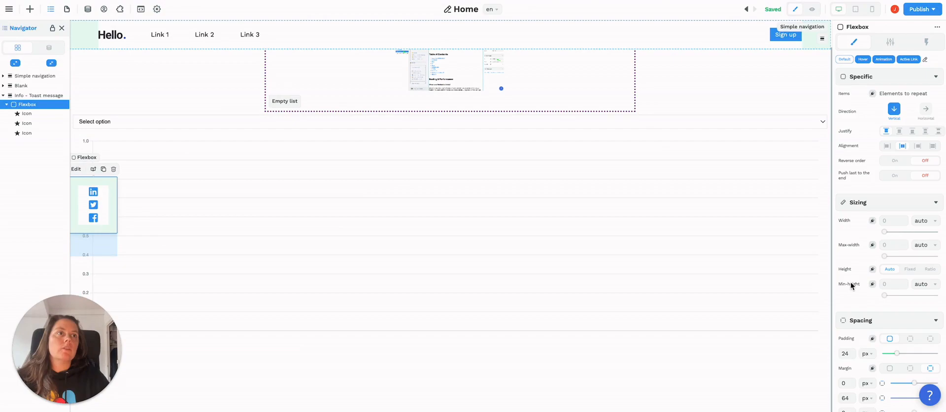